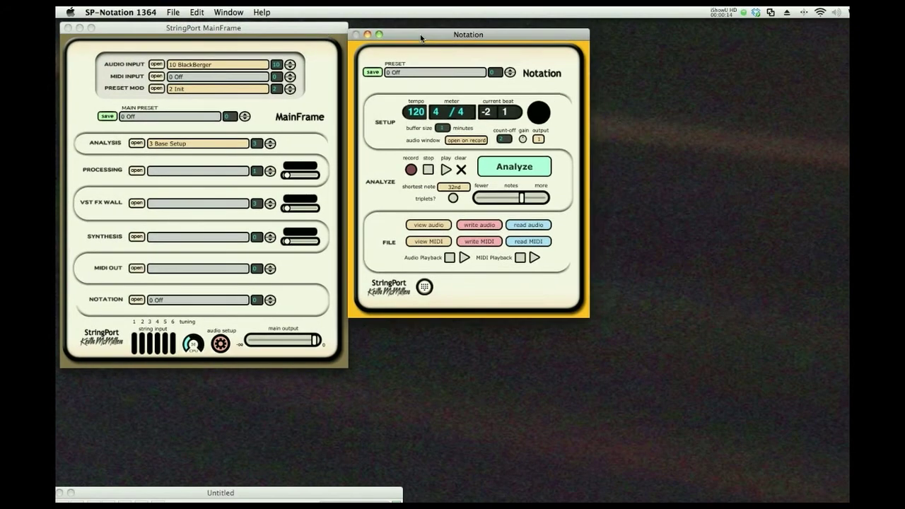
- Reposition the Notation window showing the 4/4, 120 BPM one-minute preset
{"action": "left_click_drag", "start_coordinate": [466, 34], "coordinate": [456, 30]}
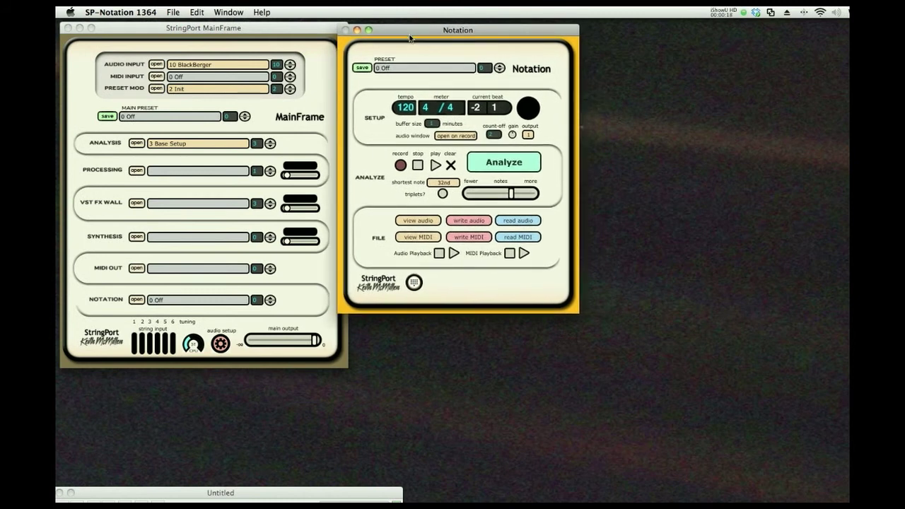
{"action": "mouse_move", "coordinate": [690, 269]}
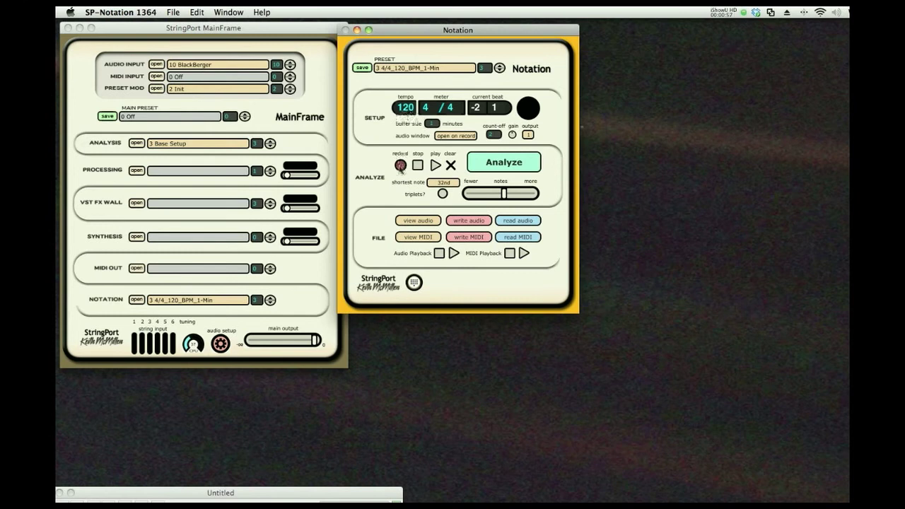
- Record a guitar take across the six string audio buffers, then stop recording
{"action": "left_click", "coordinate": [399, 163]}
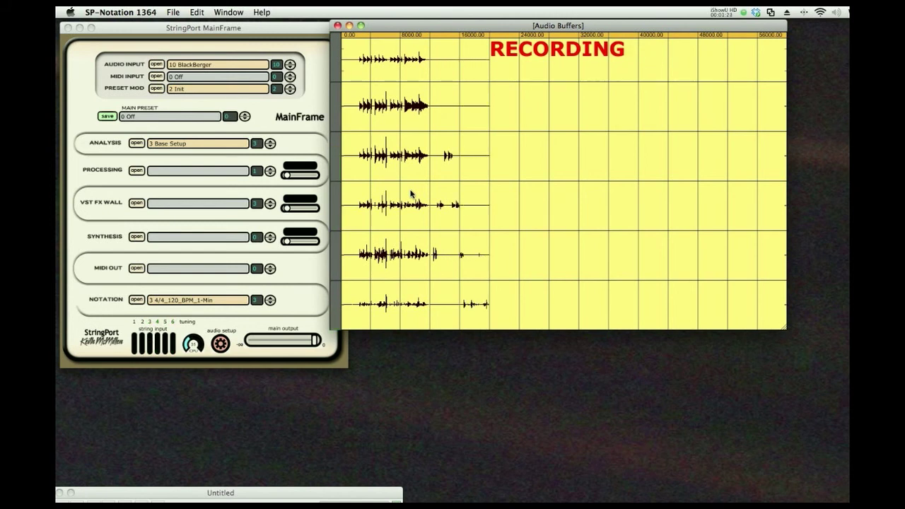
{"action": "left_click", "coordinate": [137, 299]}
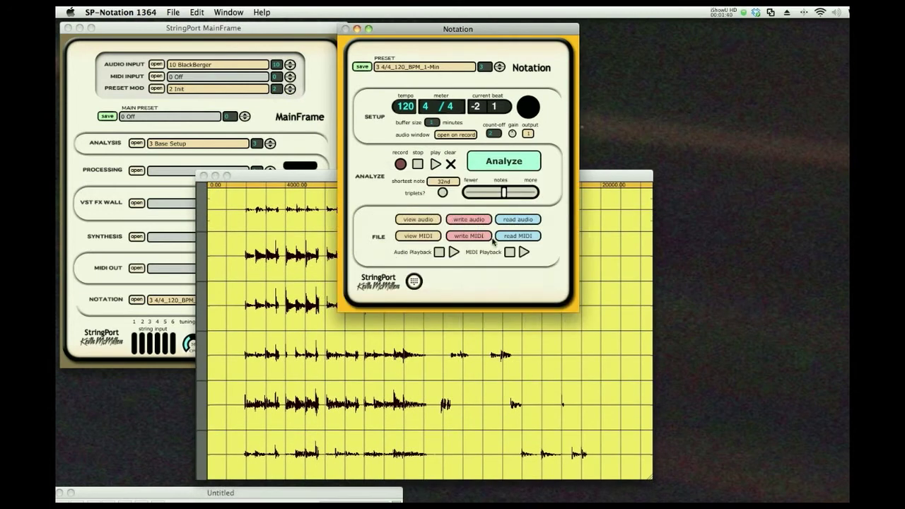
- Analyze the take into colour-coded MIDI notes per string and play them back, then stop
{"action": "left_click", "coordinate": [503, 160]}
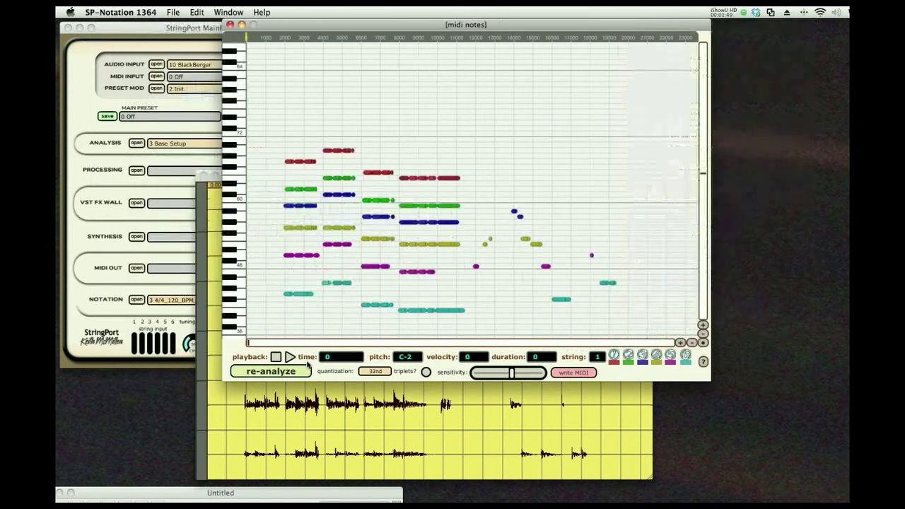
{"action": "left_click", "coordinate": [270, 371]}
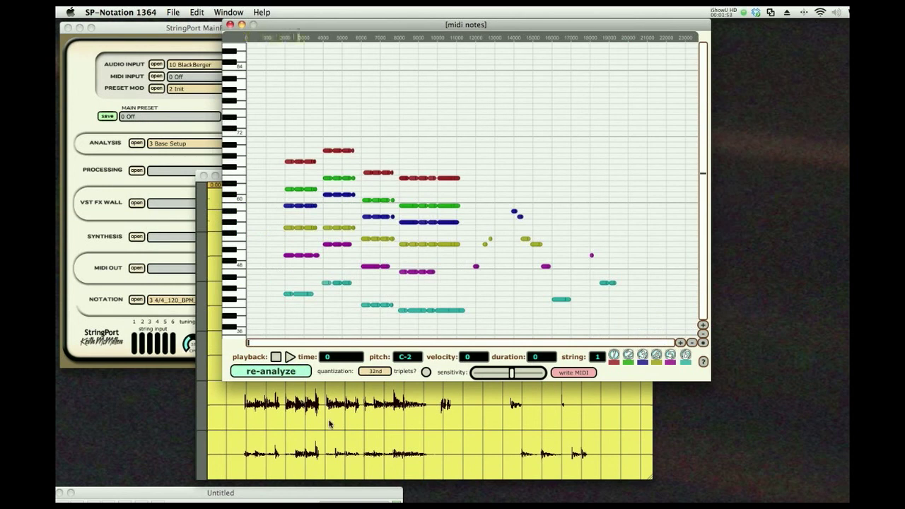
{"action": "left_click", "coordinate": [276, 357]}
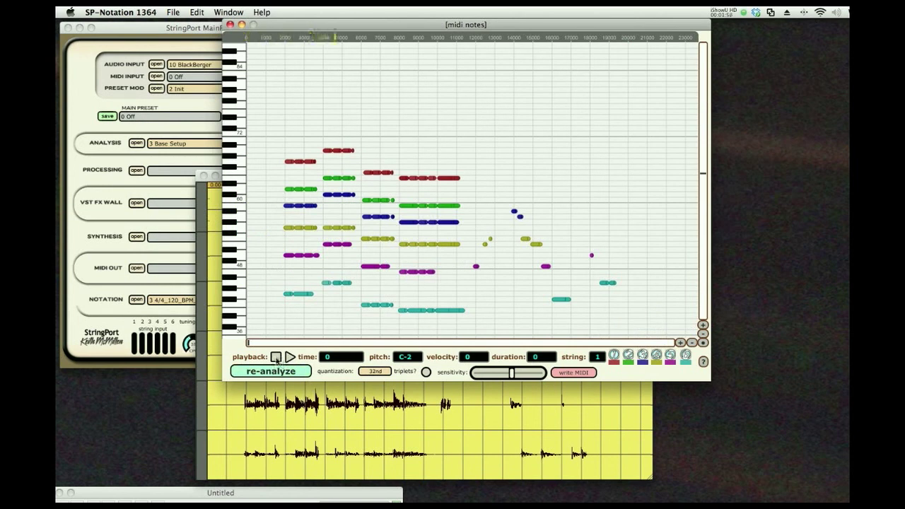
{"action": "left_click", "coordinate": [275, 356]}
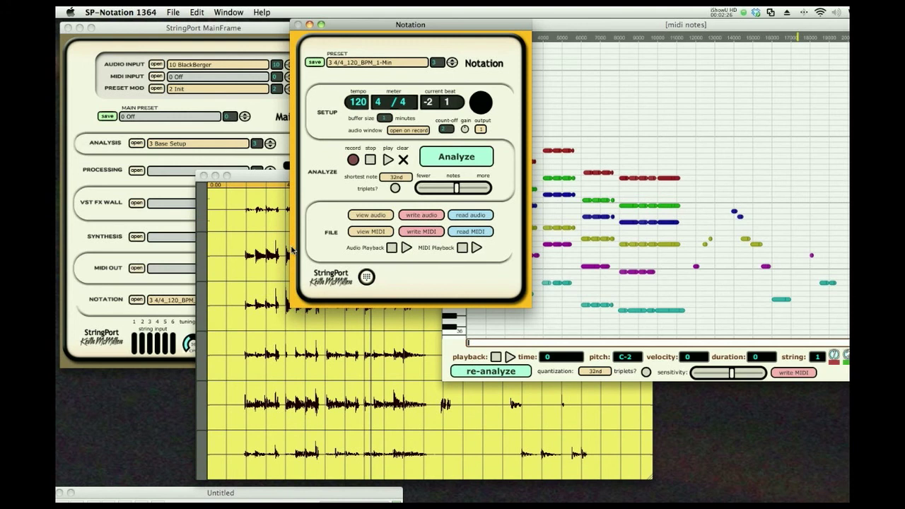
- Write the detected notes out as the MIDI file KMc1.mid
{"action": "left_click", "coordinate": [421, 232]}
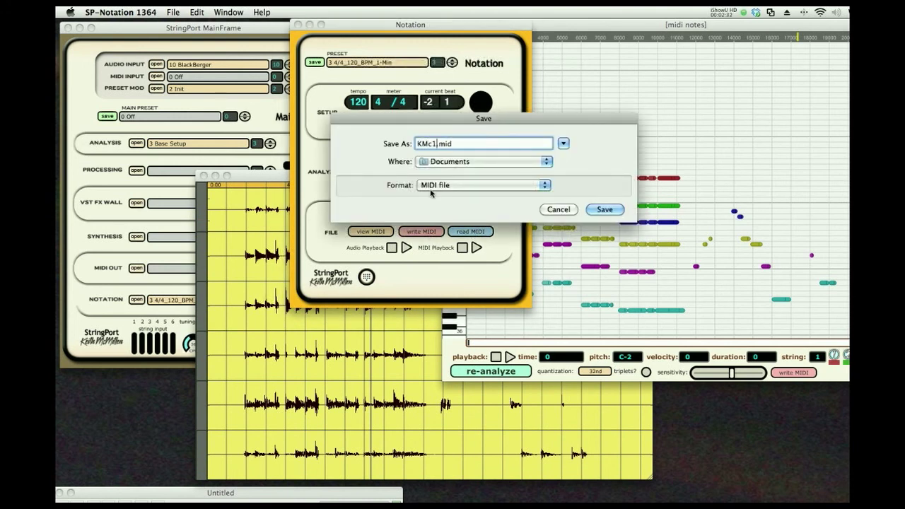
{"action": "left_click", "coordinate": [545, 161]}
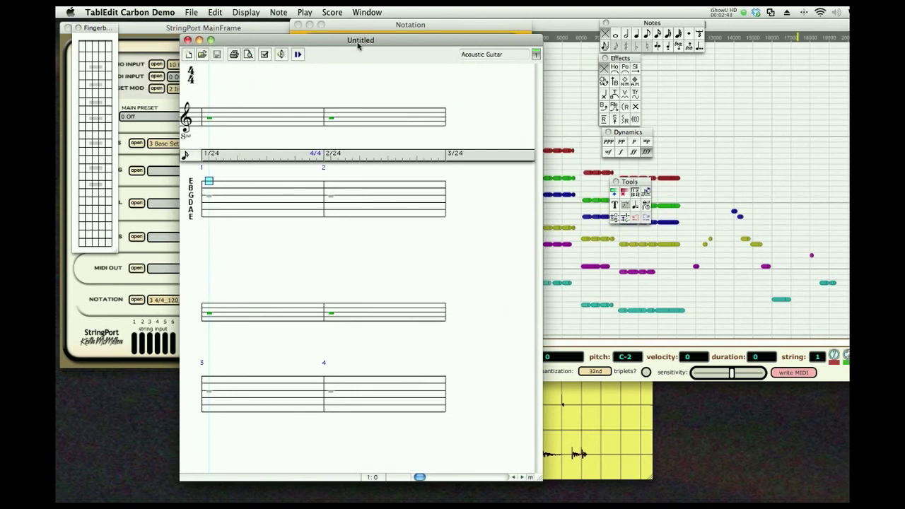
- Import MIDI in TablEdit, selecting KMc1.mid from the Desktop
{"action": "left_click_drag", "start_coordinate": [360, 39], "coordinate": [369, 33]}
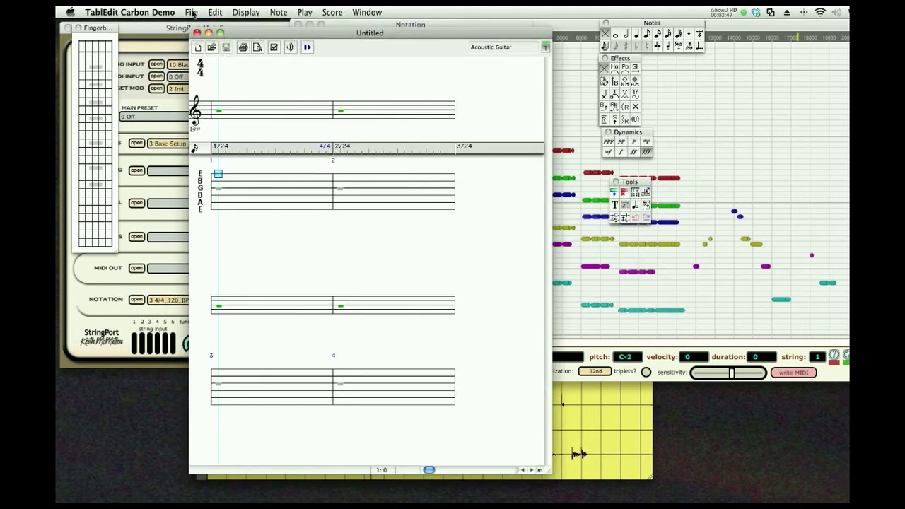
{"action": "left_click", "coordinate": [191, 12]}
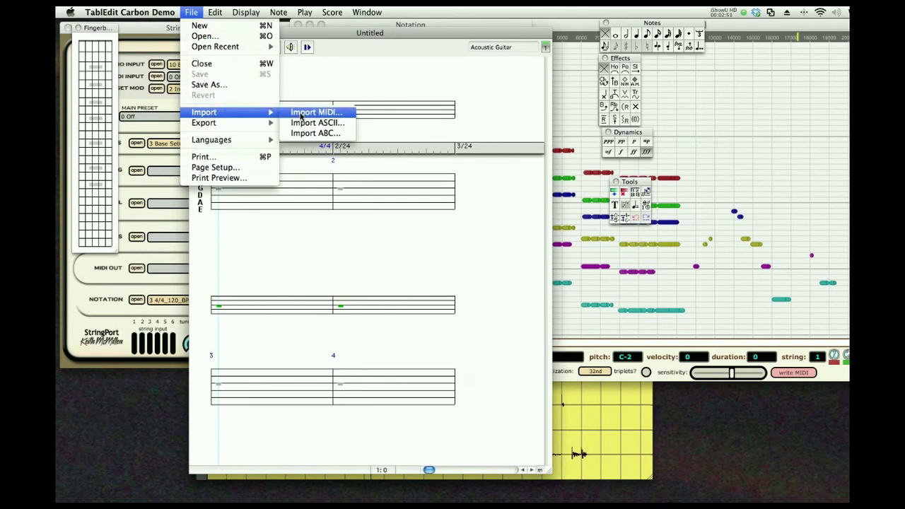
{"action": "left_click", "coordinate": [316, 111]}
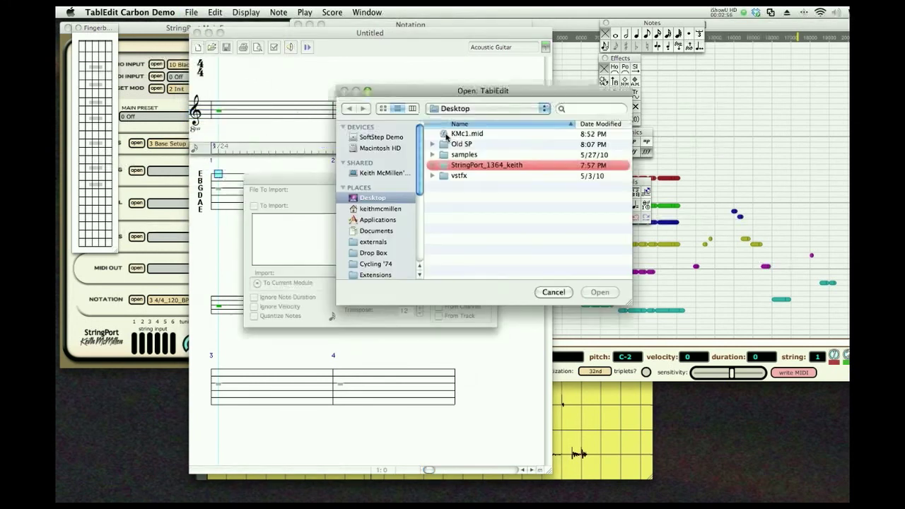
{"action": "left_click", "coordinate": [467, 133]}
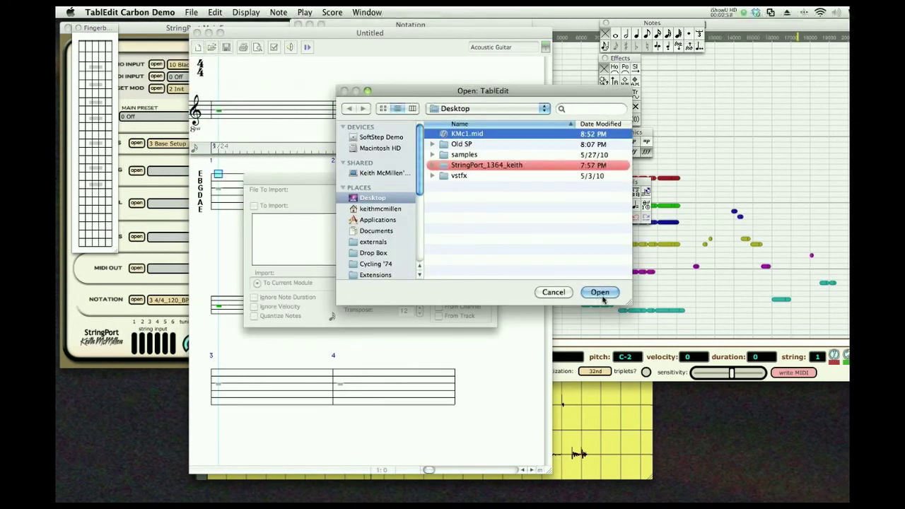
{"action": "left_click", "coordinate": [598, 292]}
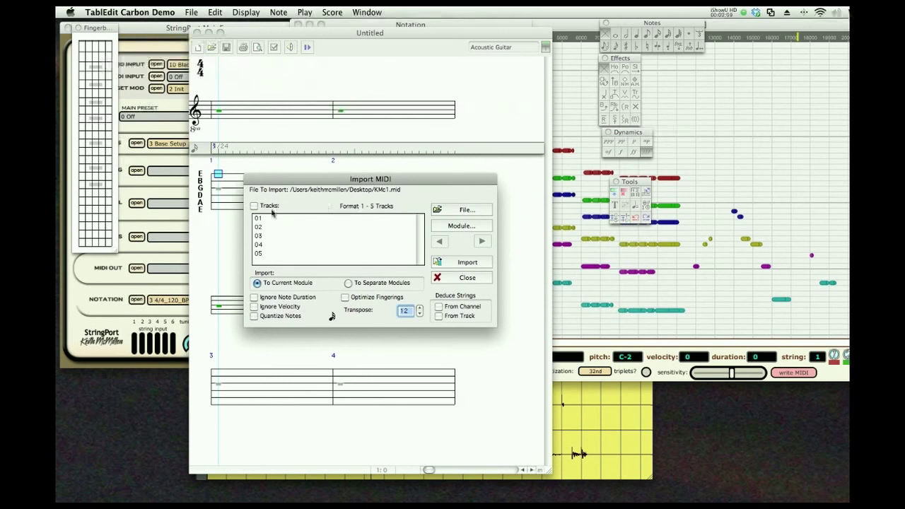
- Select all five tracks of KMc1.mid and import them to the current module
{"action": "left_click", "coordinate": [254, 206]}
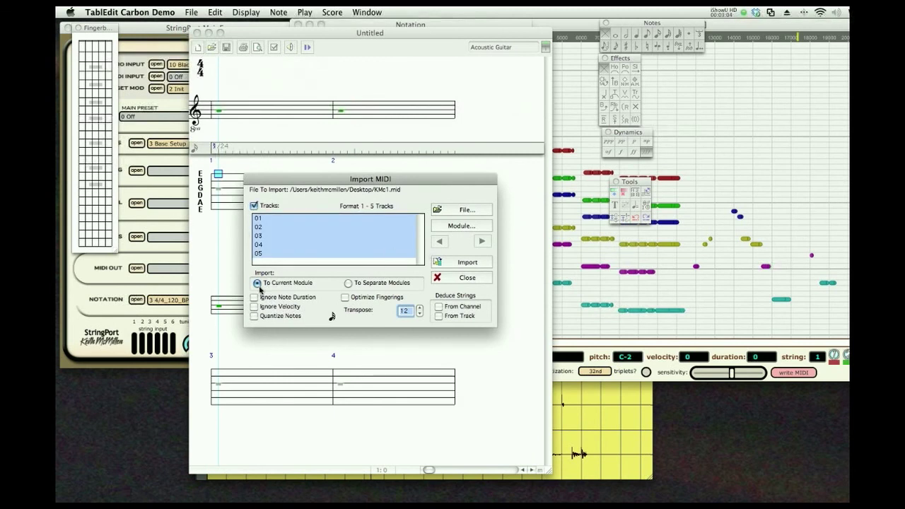
{"action": "left_click", "coordinate": [466, 261]}
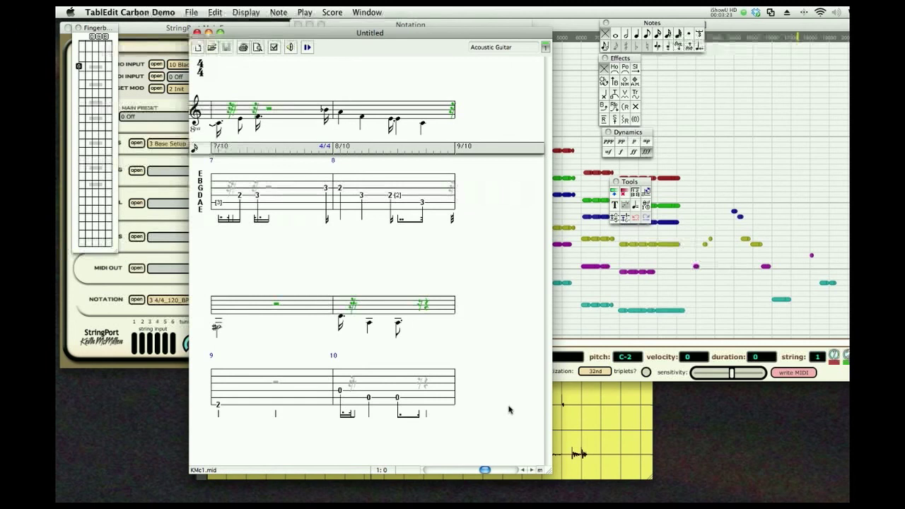
{"action": "mouse_move", "coordinate": [504, 403]}
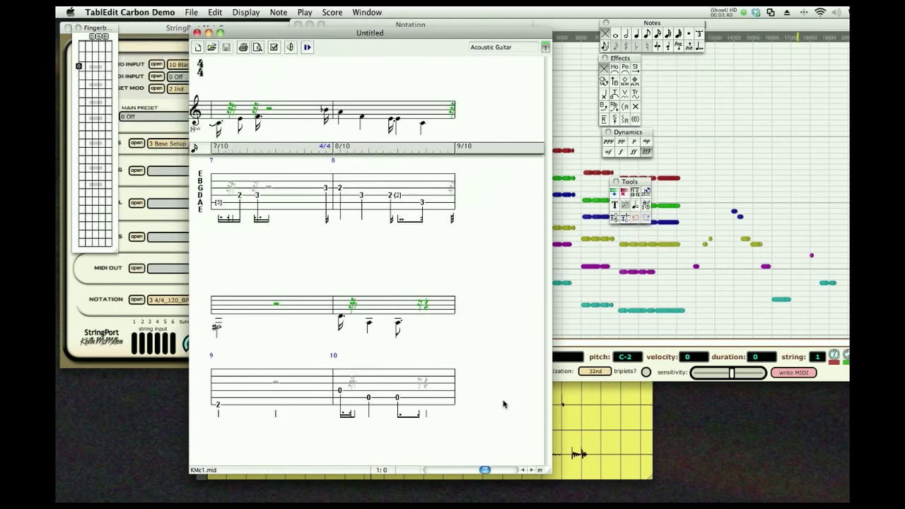
{"action": "mouse_move", "coordinate": [416, 30]}
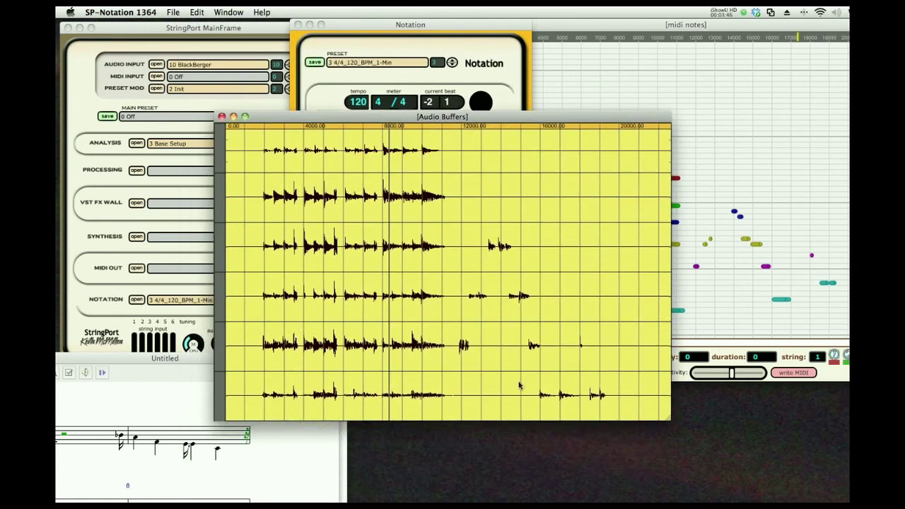
{"action": "mouse_move", "coordinate": [474, 311]}
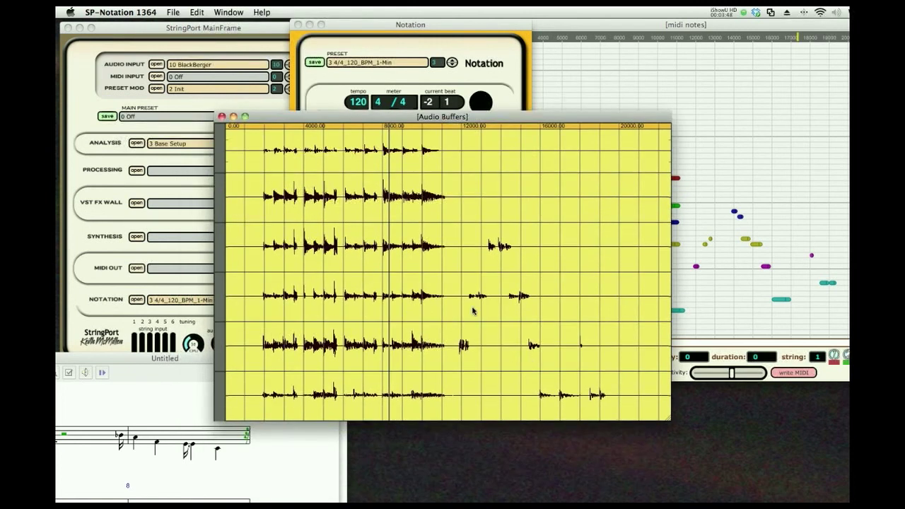